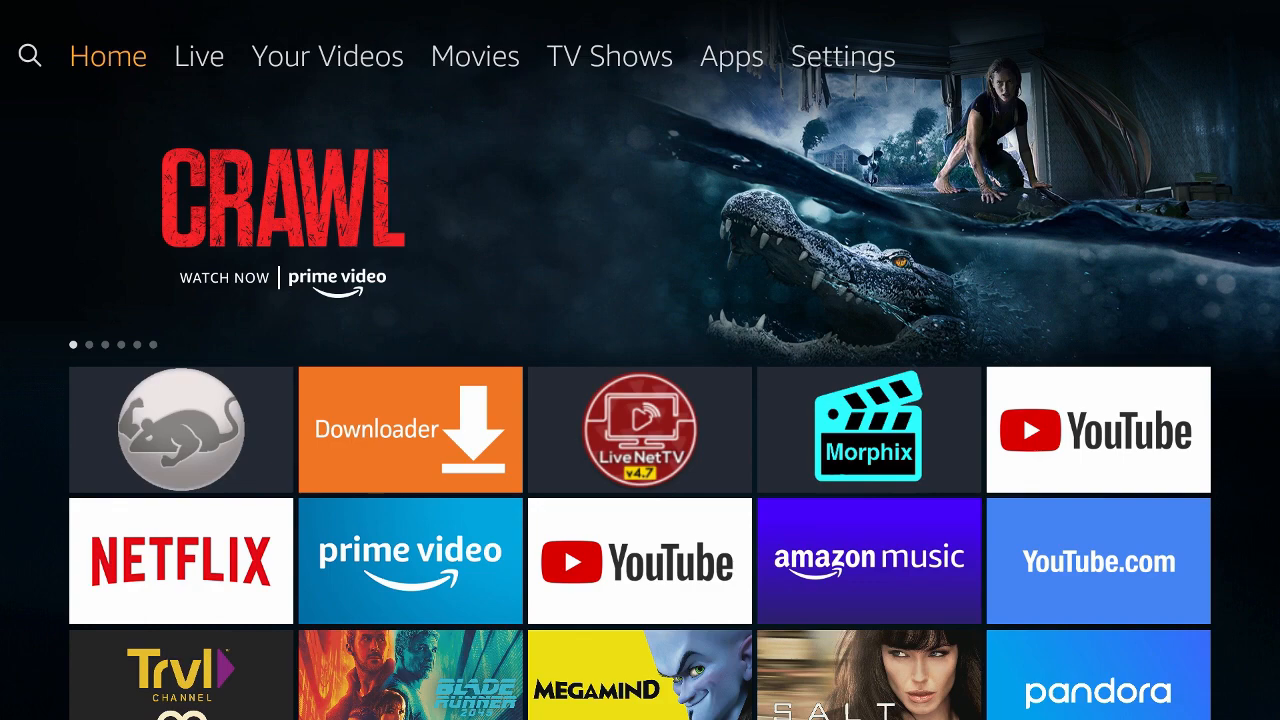
# Leave the Home screen and enter Settings from the top menu
pyautogui.click(328, 56)
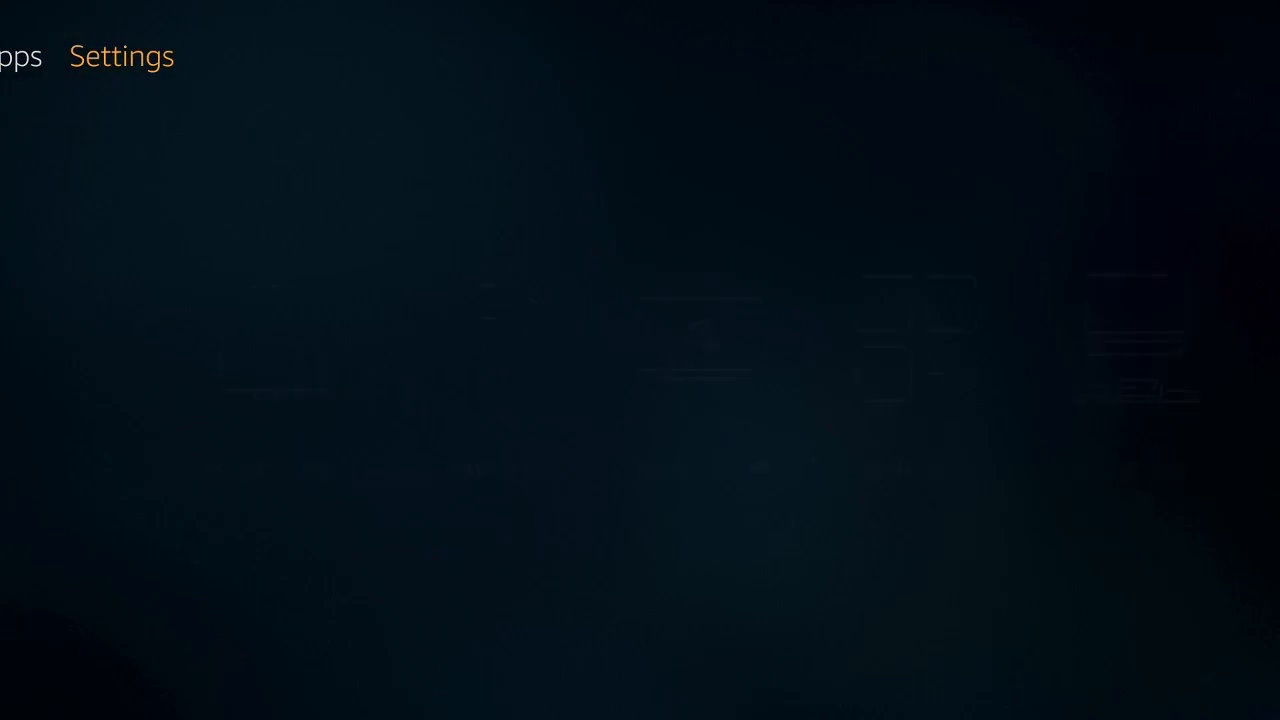
# Enter Applications and go down to Manage Installed Applications
pyautogui.click(120, 56)
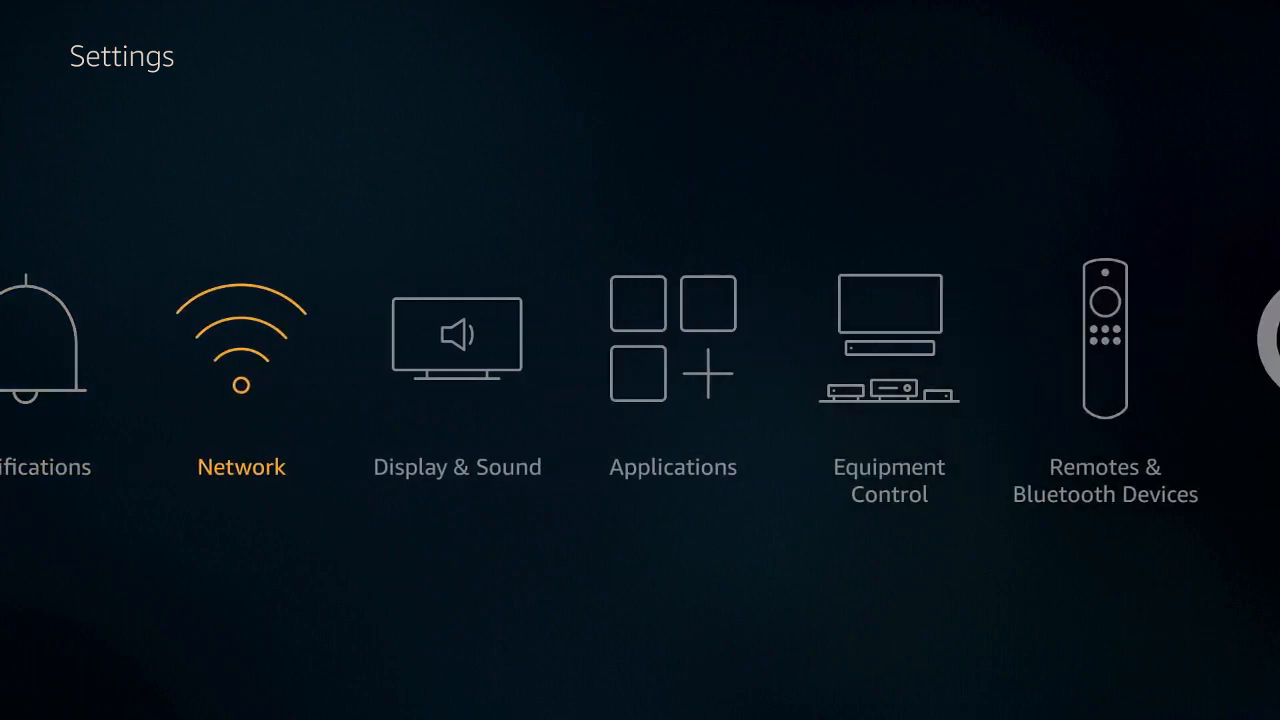
pyautogui.hscroll(3)
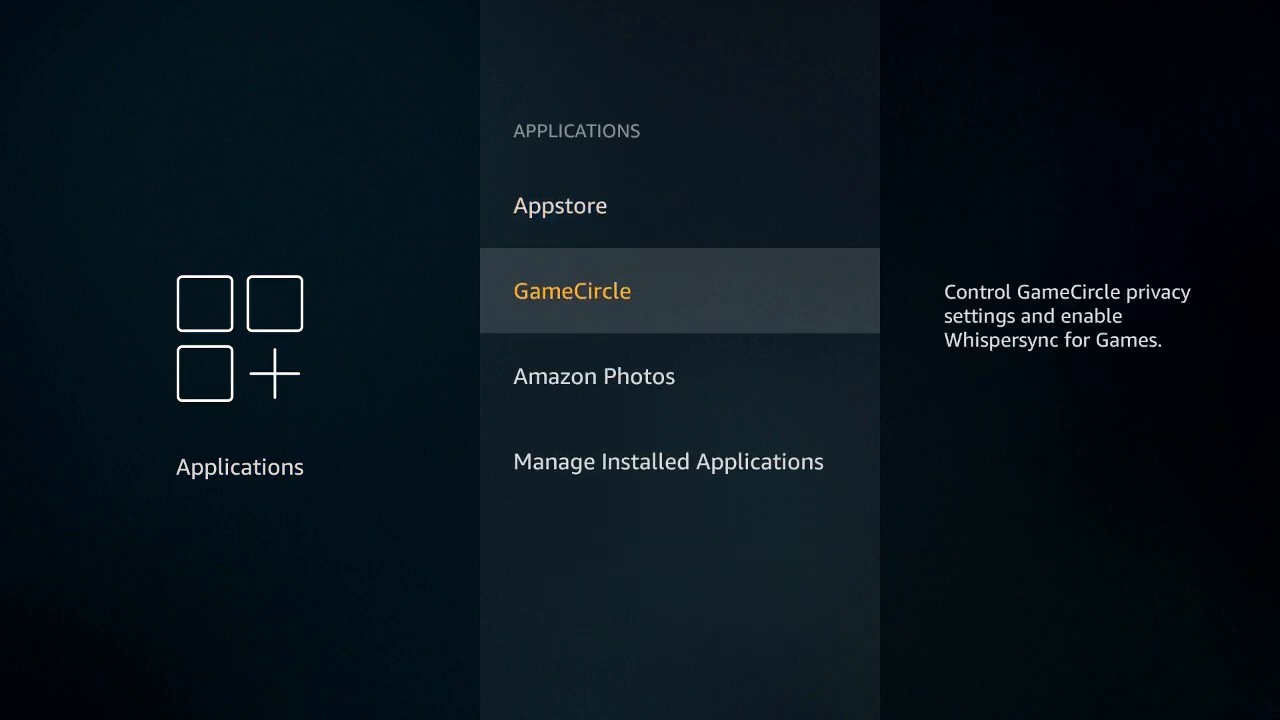
pyautogui.scroll(-3)
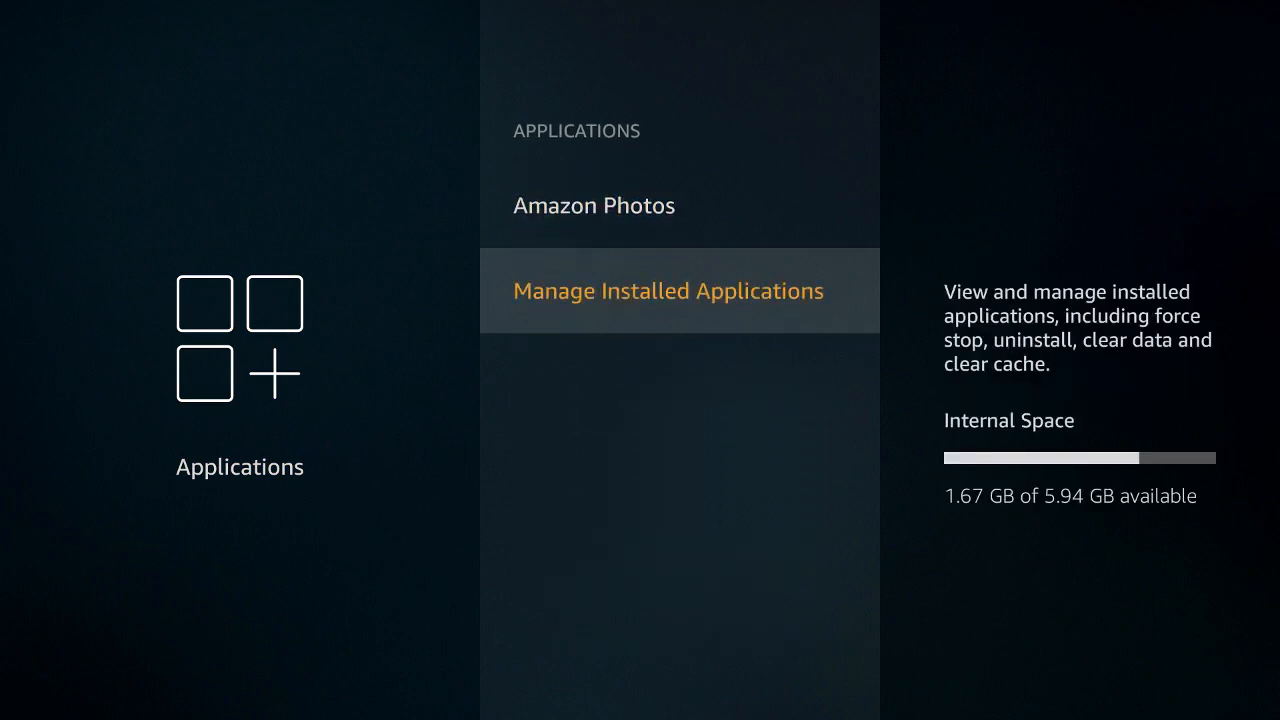
pyautogui.click(668, 290)
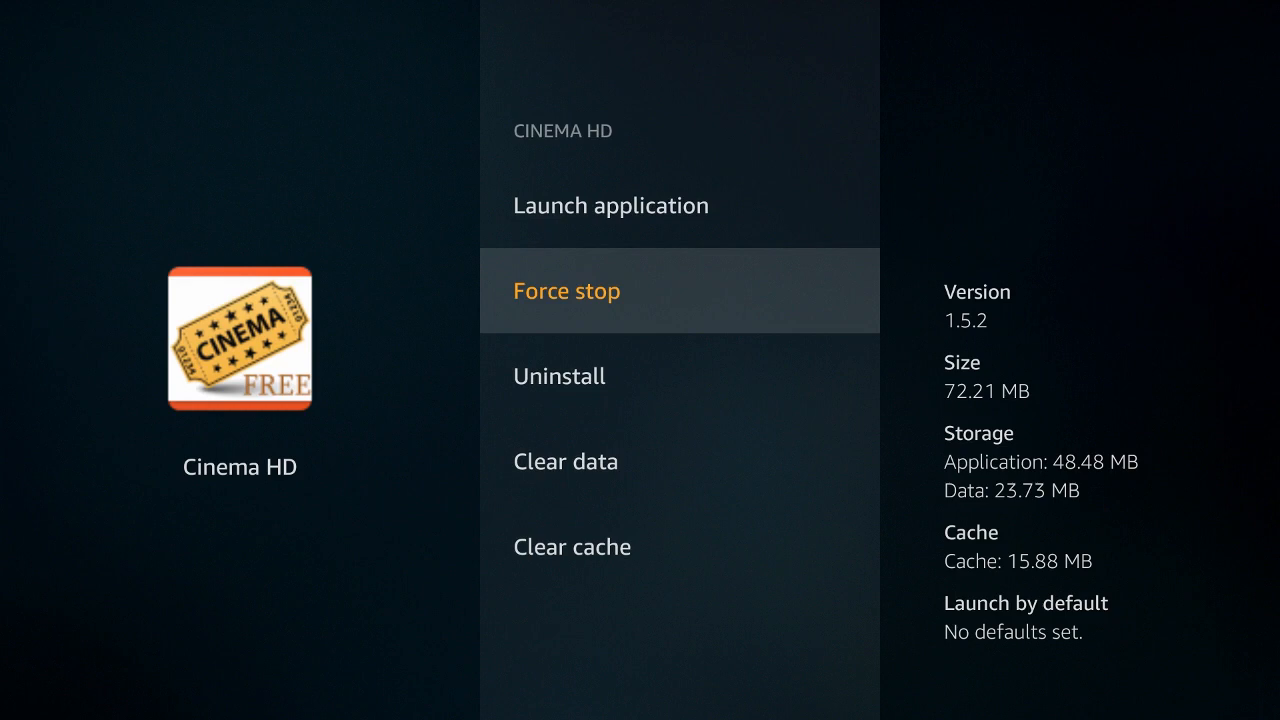
# Force stop Cinema HD and back out to the installed applications list
pyautogui.press('Back')
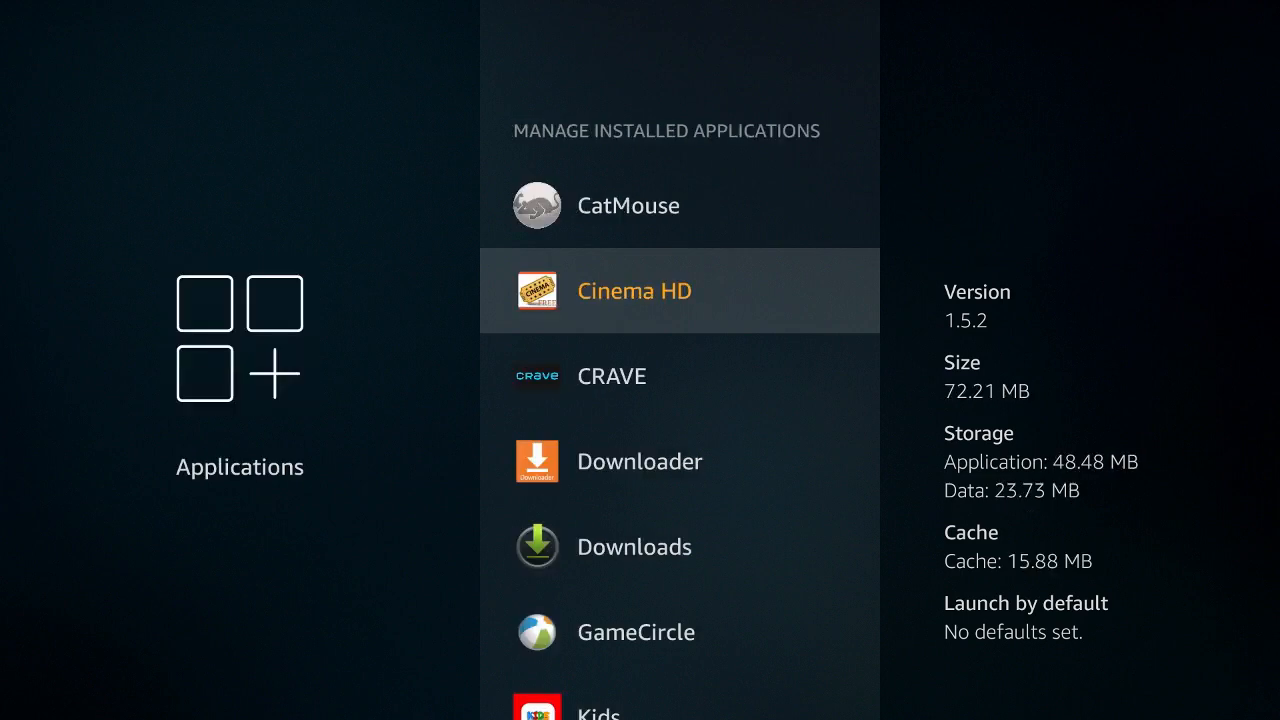
# Back out twice to the main Settings row and return to its start
pyautogui.press('Back')
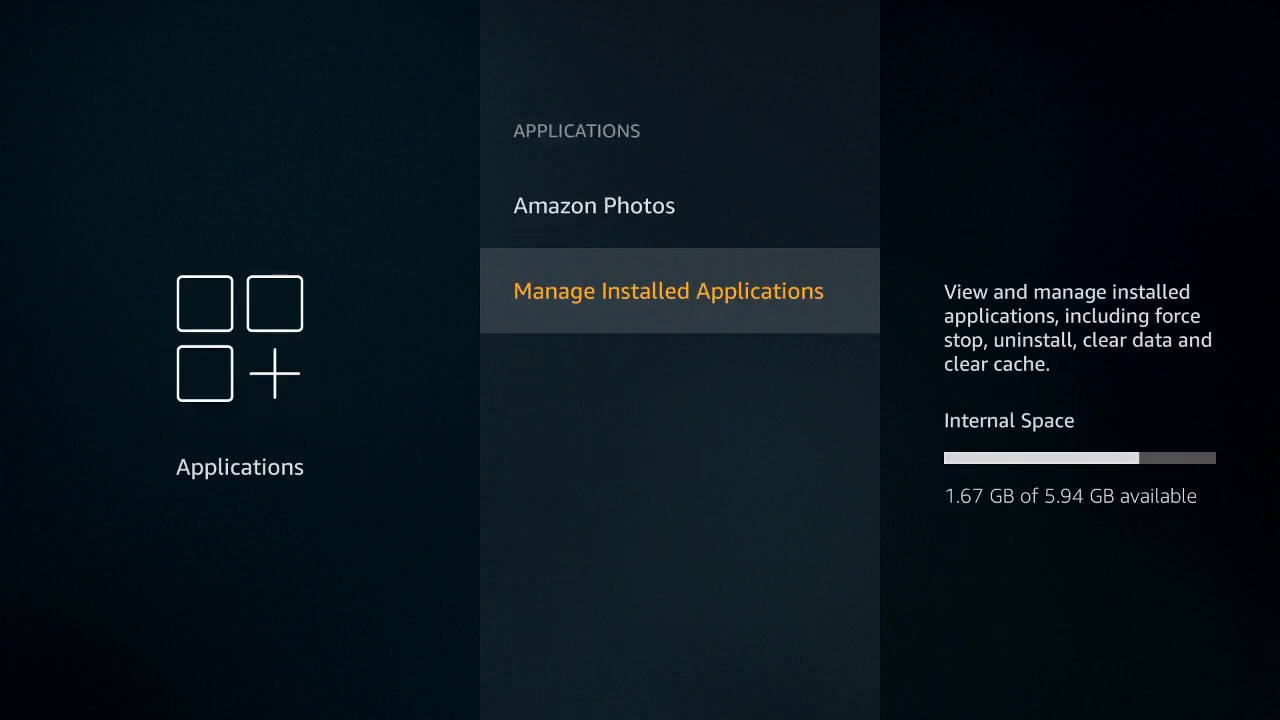
pyautogui.press('Back')
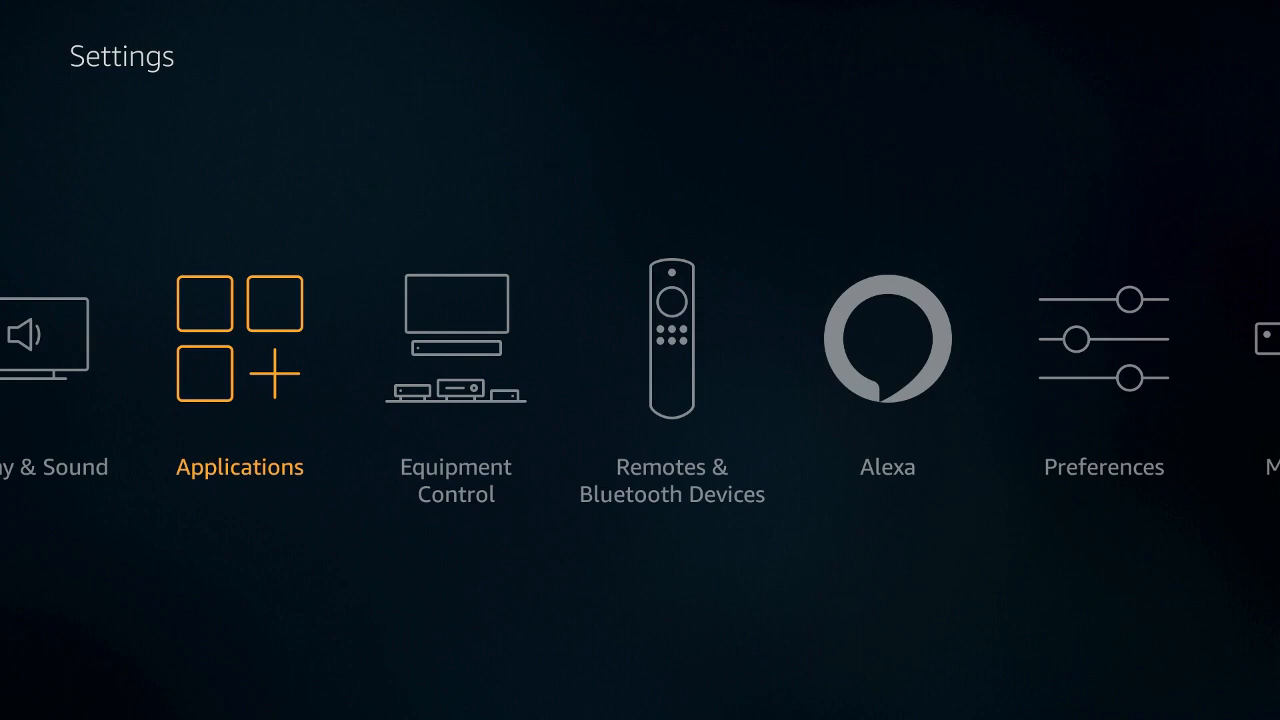
pyautogui.hscroll(-3)
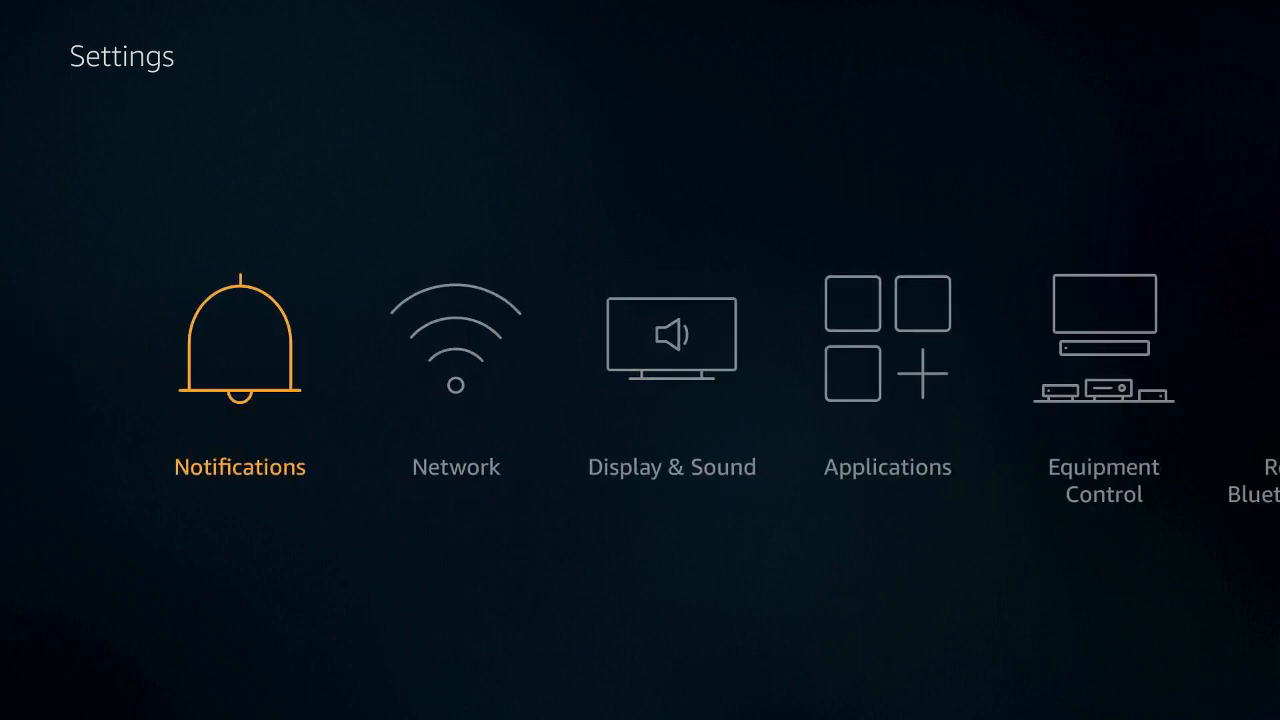